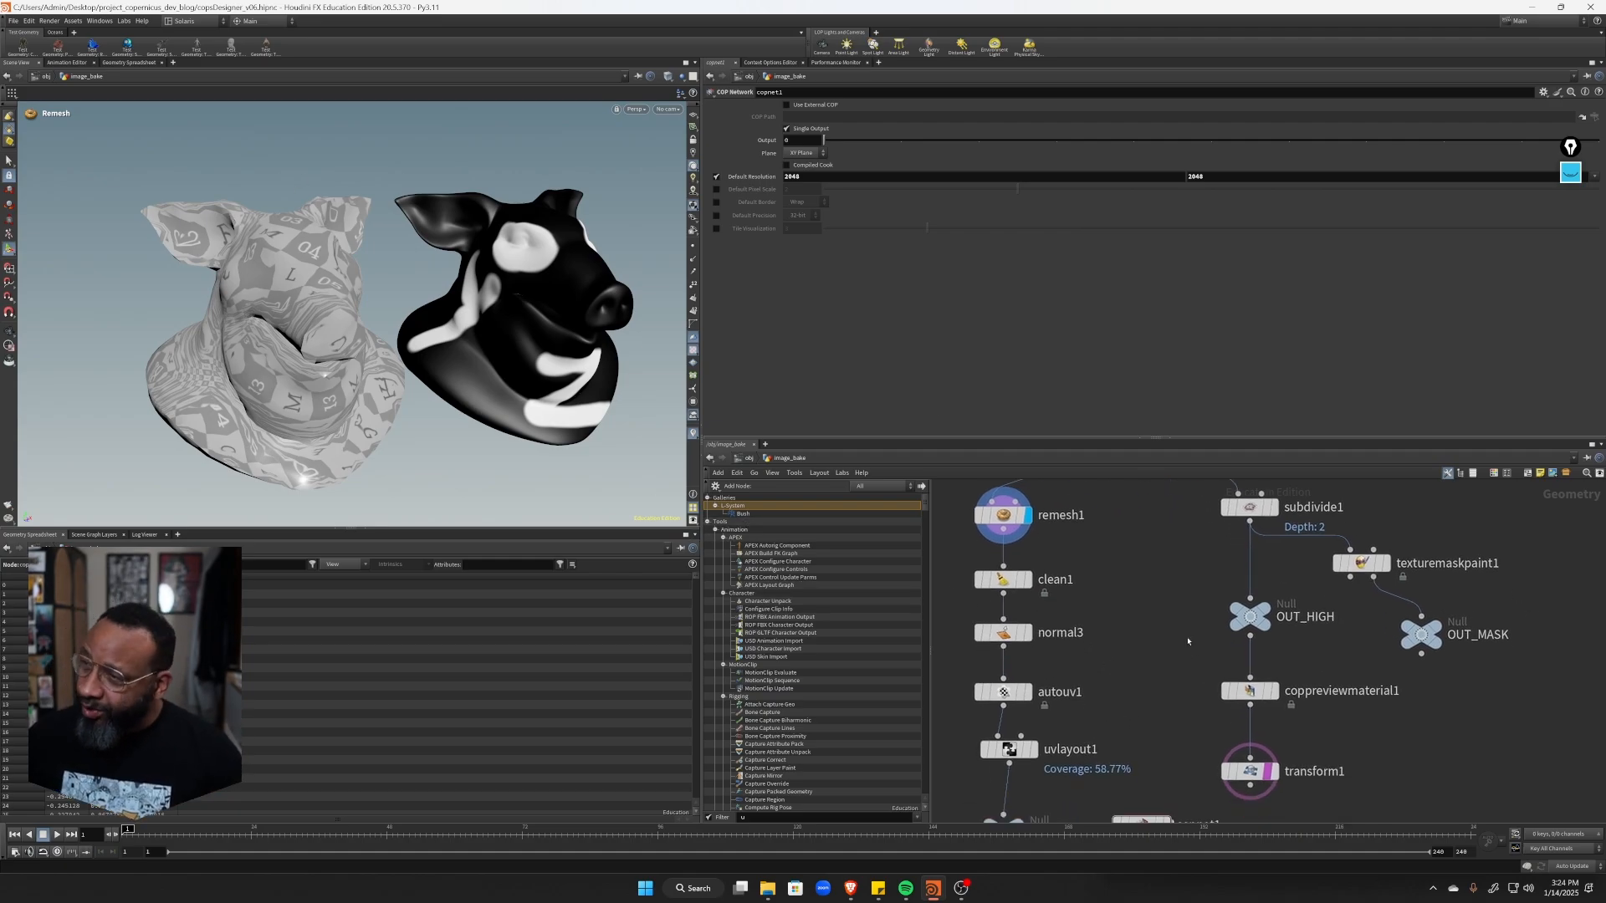
Set the display flag on subdivide1 to show only the high-res checkered pig head
{"action": "left_click", "coordinate": [1003, 748]}
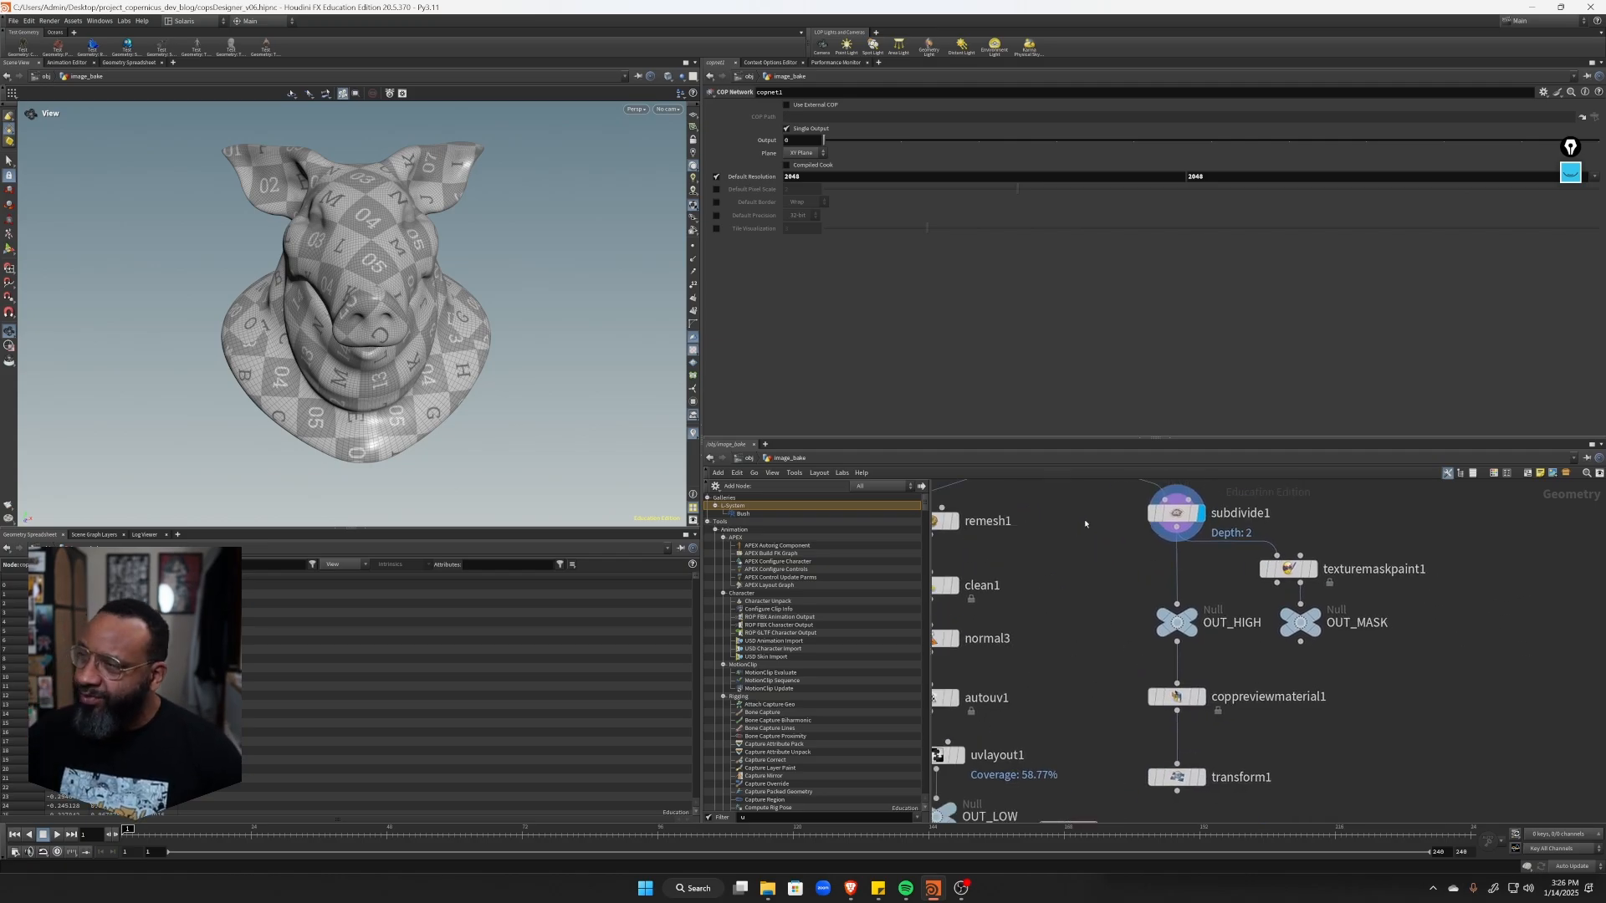
{"action": "mouse_move", "coordinate": [1336, 707]}
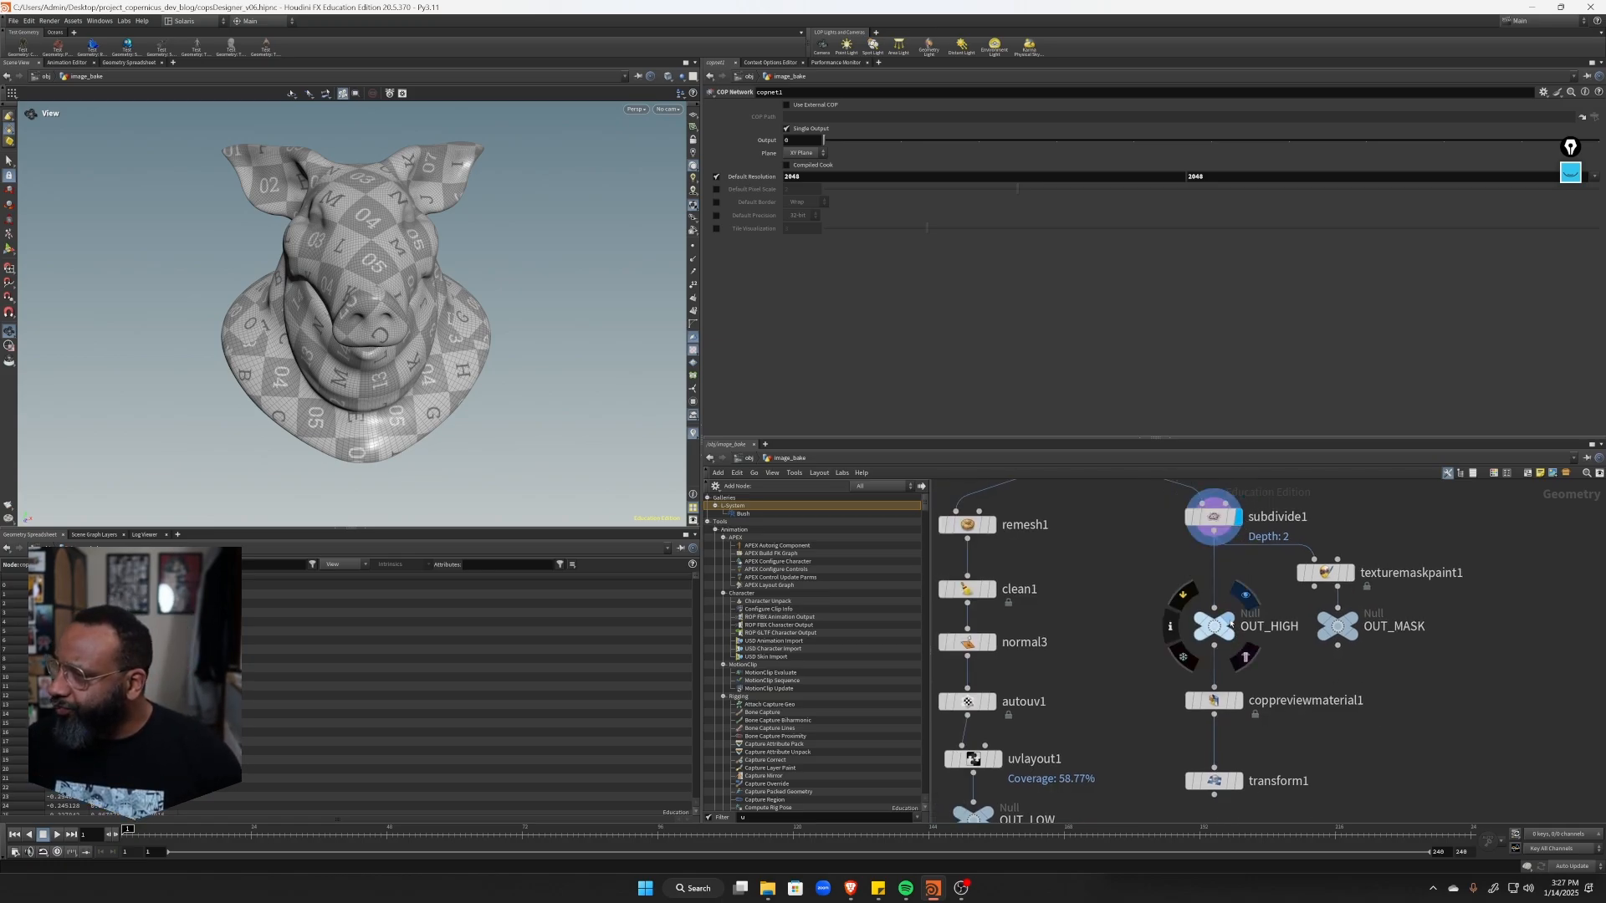
Scroll the network view toward the OUT and copnet1 nodes to display both masked heads
{"action": "scroll", "scroll_direction": "down", "scroll_amount": 3}
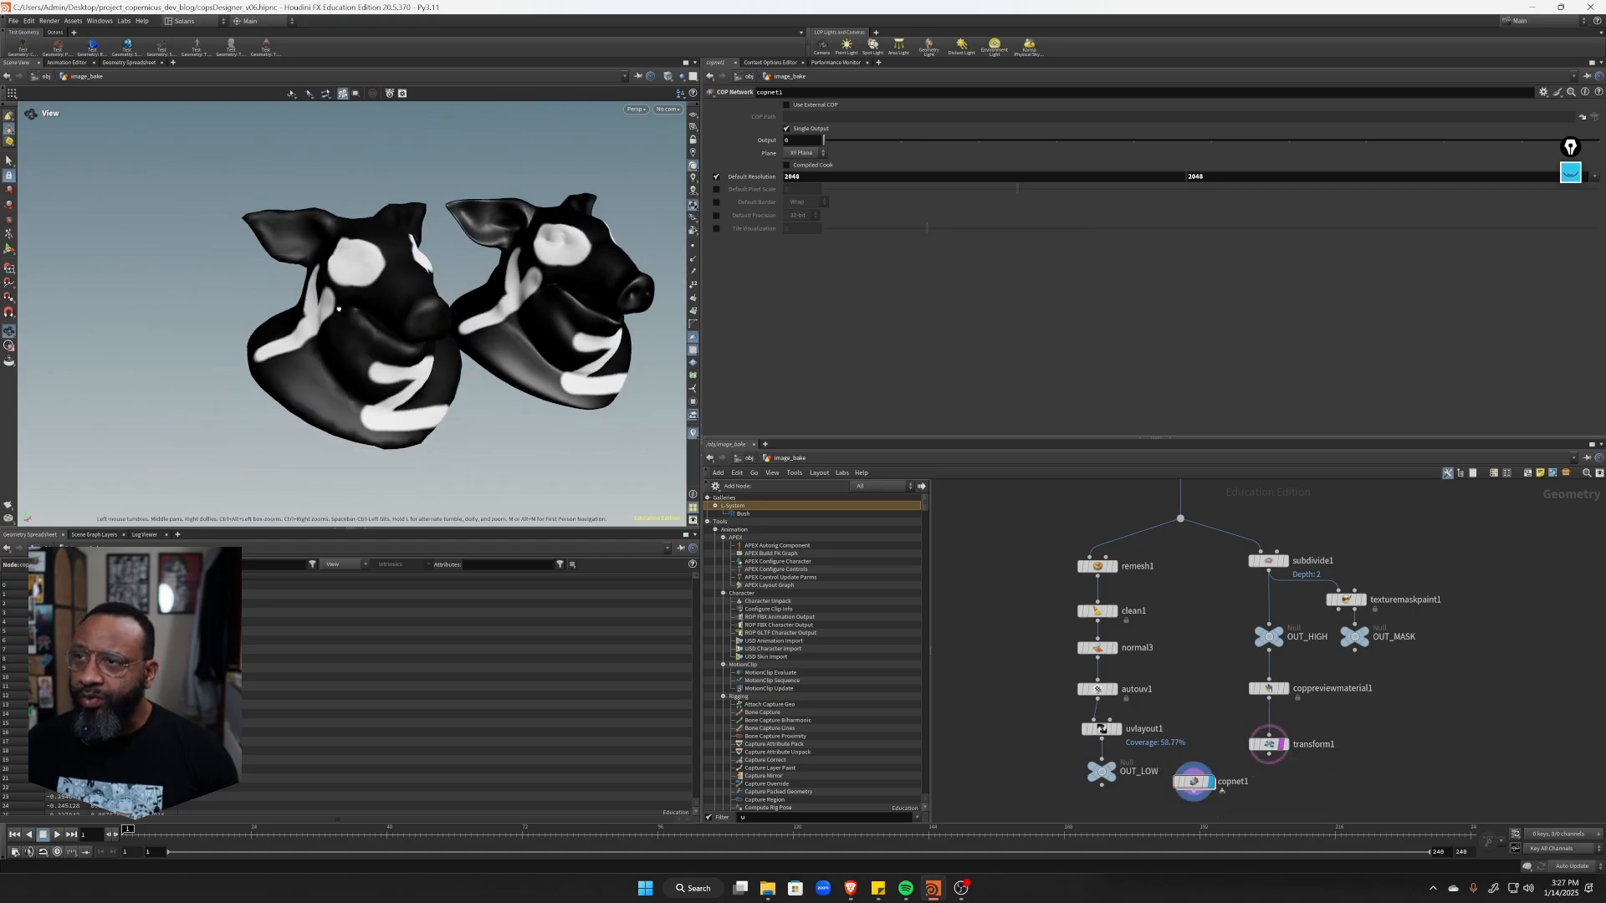
{"action": "left_click_drag", "start_coordinate": [359, 307], "coordinate": [410, 261]}
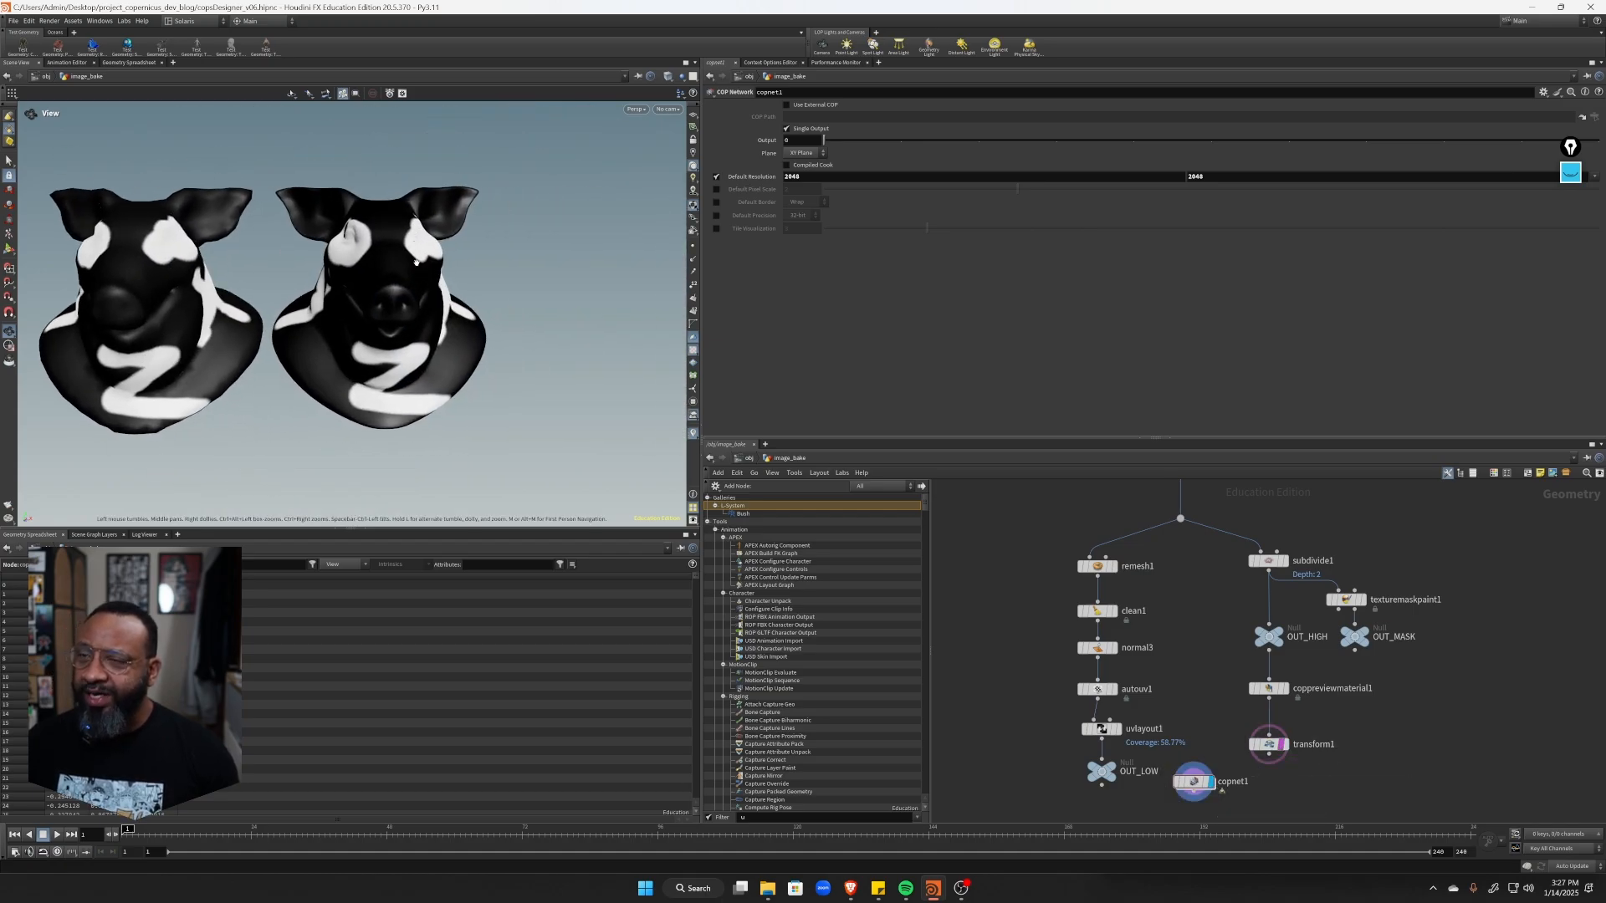